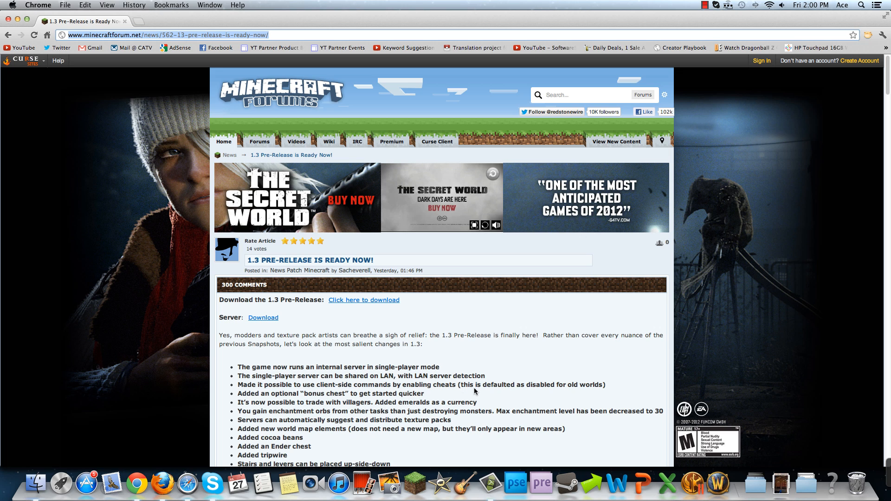
pyautogui.moveTo(131, 79)
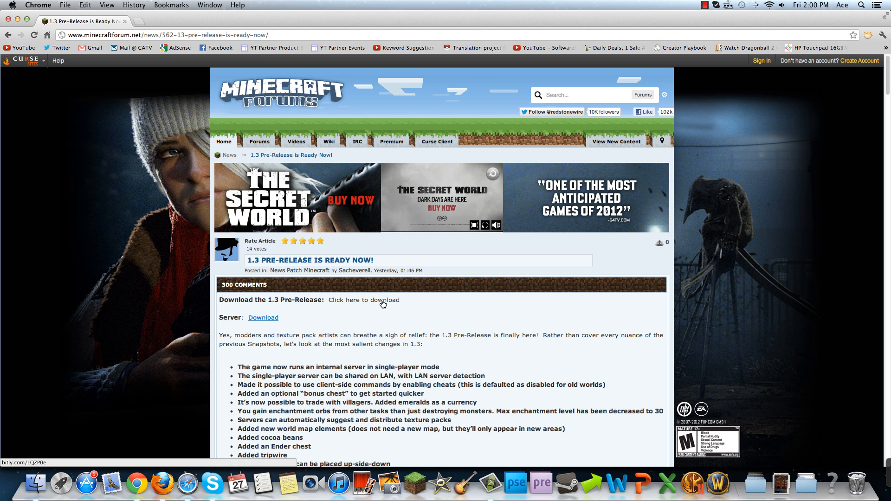
# Download the 1.3 pre-release minecraft.jar and keep it past the harmful-file warning
pyautogui.click(363, 299)
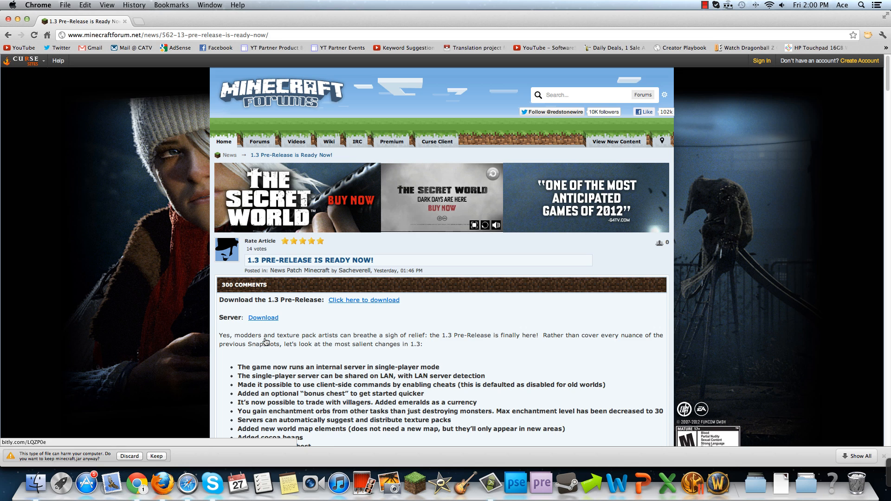
pyautogui.click(156, 456)
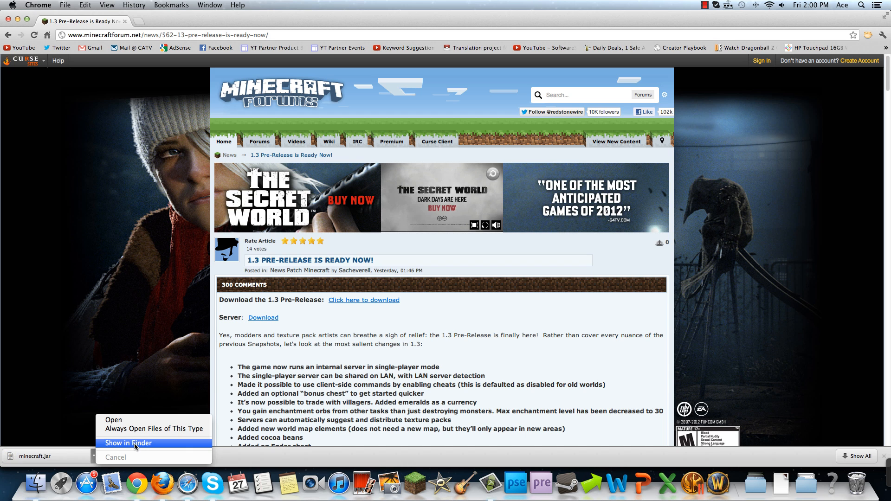
# Reveal the downloaded minecraft.jar in Finder's Downloads folder
pyautogui.click(128, 443)
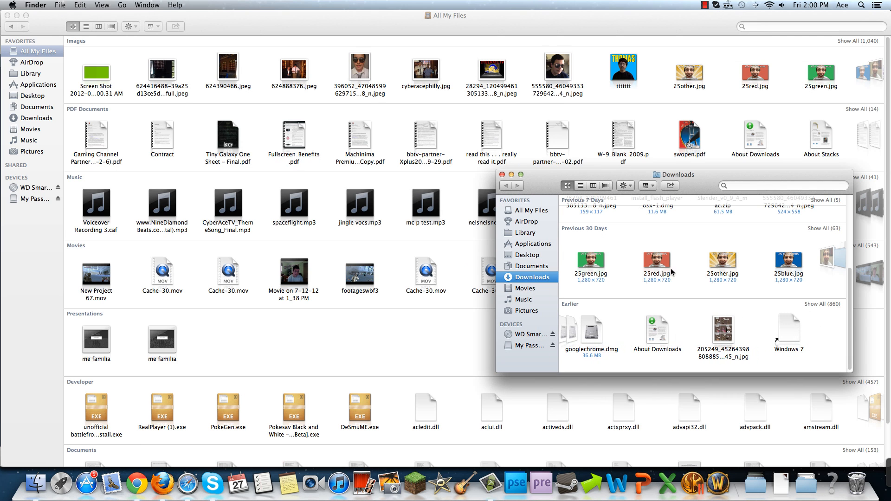
pyautogui.click(531, 210)
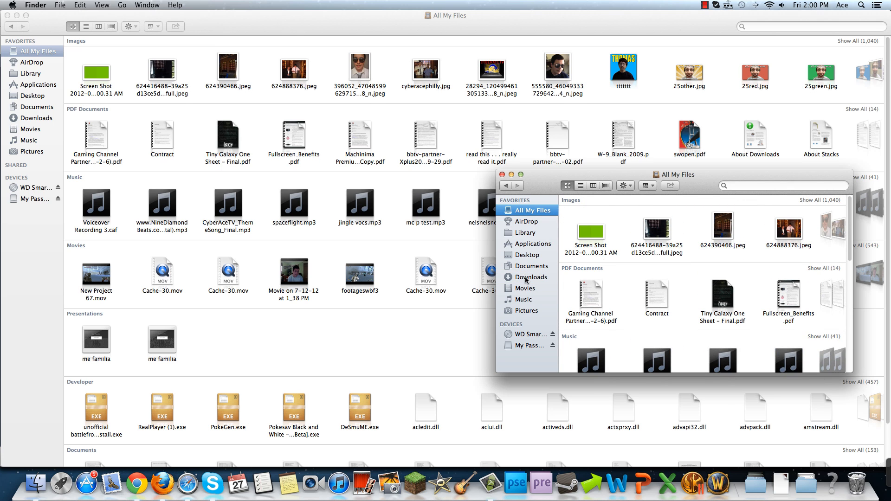
pyautogui.click(529, 277)
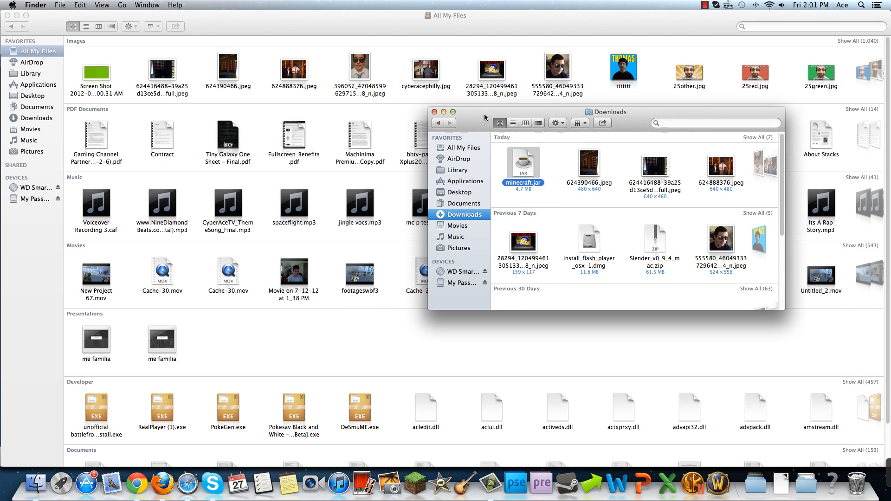
pyautogui.moveTo(472, 116)
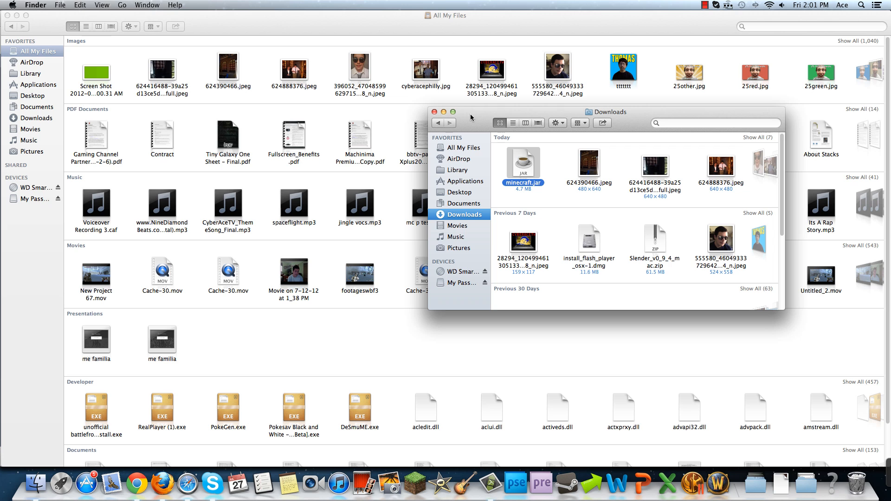
pyautogui.moveTo(32, 74)
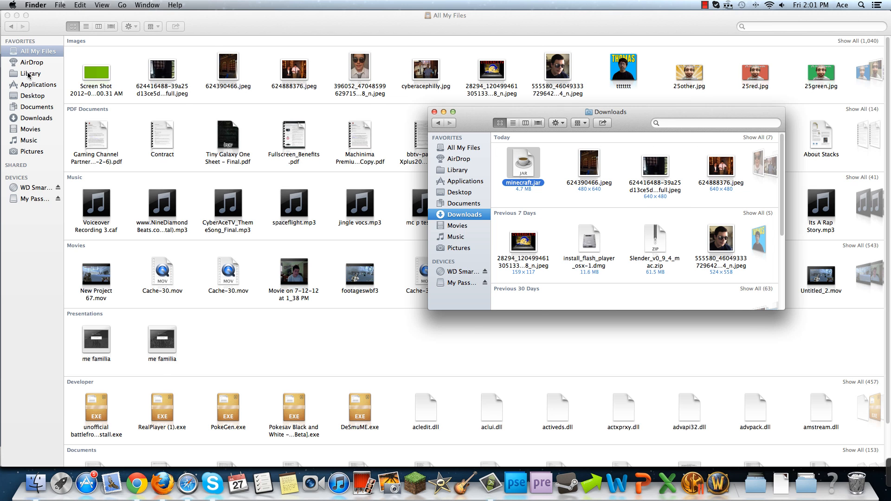
# Switch Finder to the Library folder, trying Go to Folder with 'minecraft' and 'Libra'
pyautogui.click(28, 73)
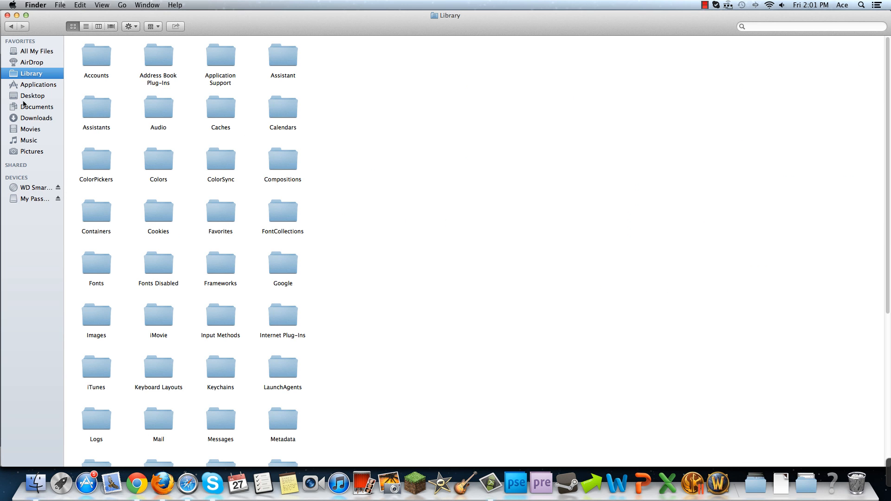
pyautogui.moveTo(228, 158)
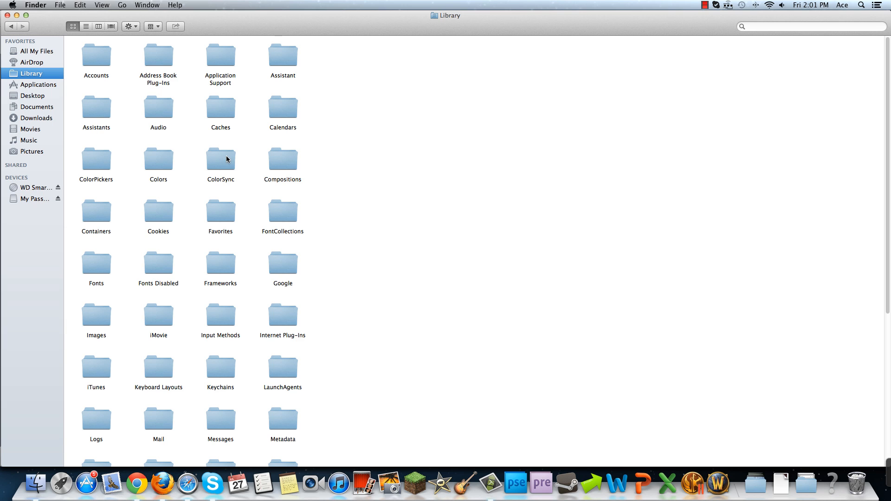
pyautogui.moveTo(65, 99)
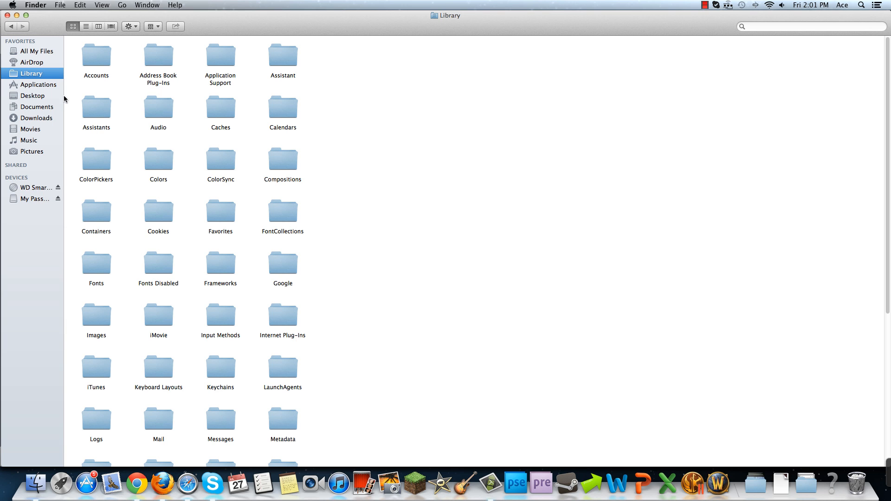
pyautogui.moveTo(319, 188)
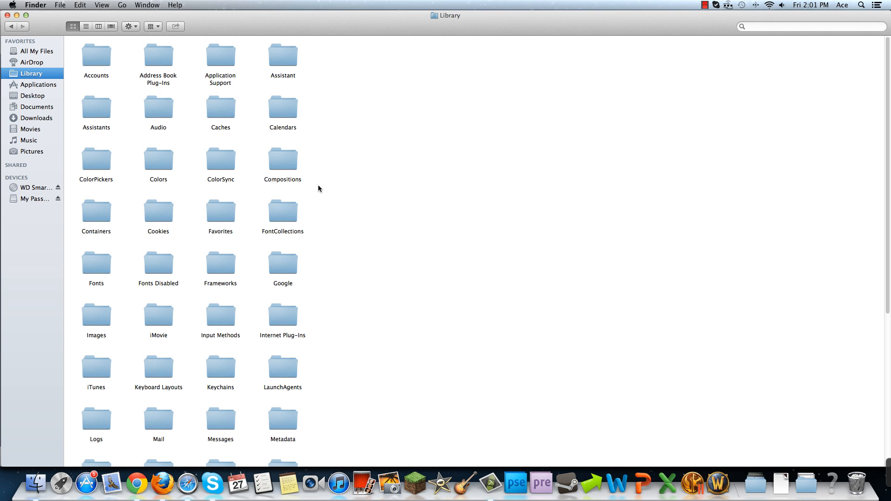
pyautogui.write('minecraft')
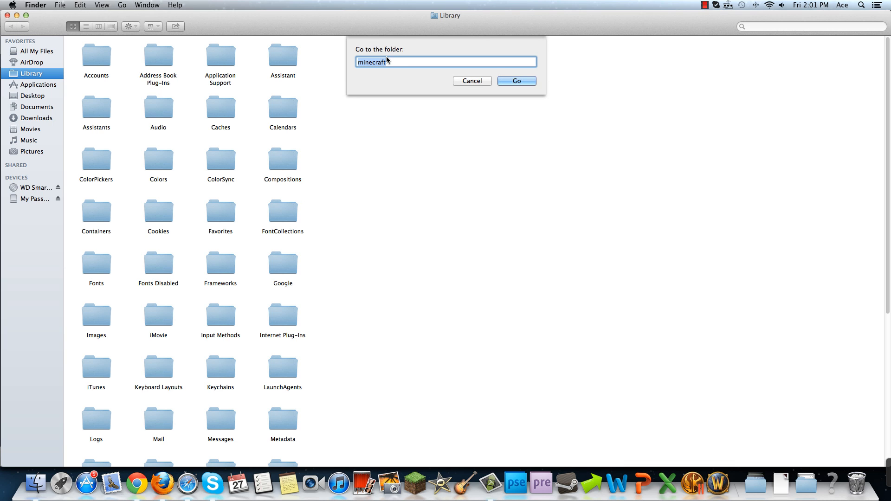
pyautogui.write('Libra')
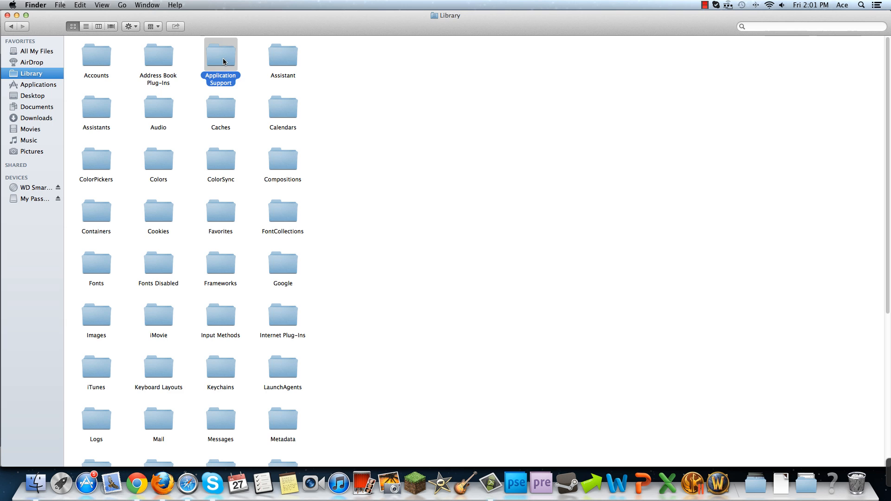
# Go into Application Support, then down to its minecraft folder
pyautogui.doubleClick(220, 54)
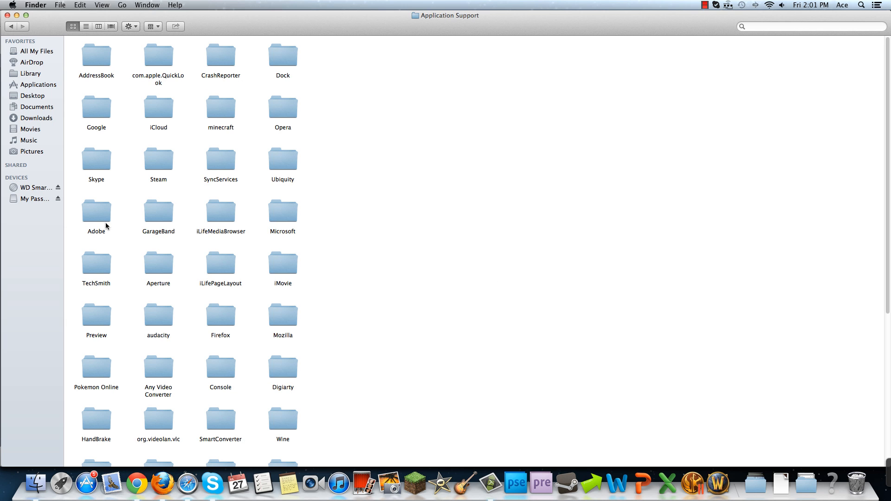
pyautogui.moveTo(213, 128)
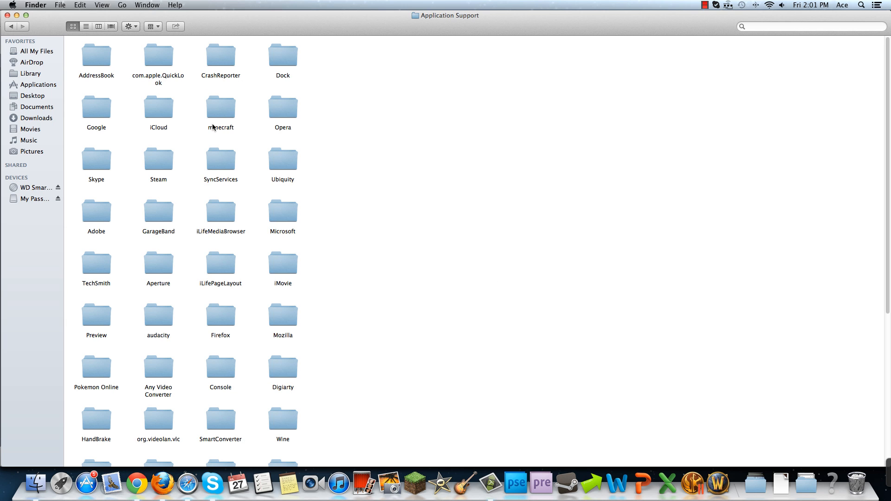
pyautogui.moveTo(305, 266)
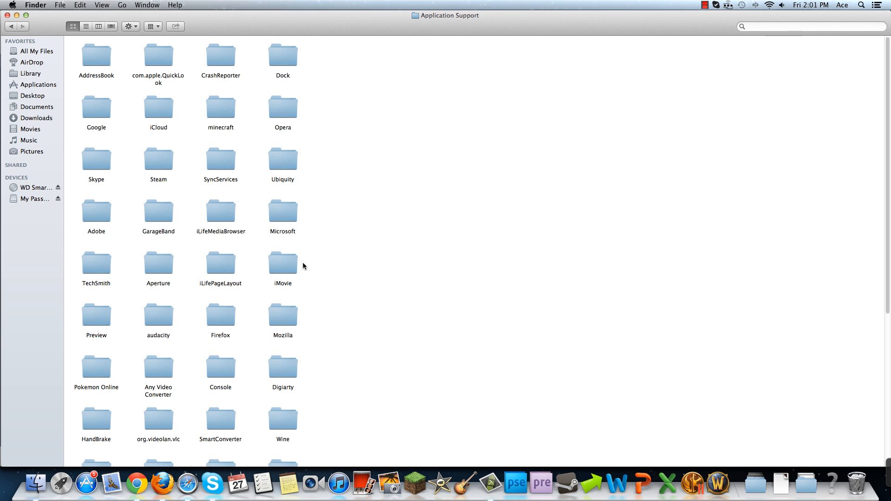
pyautogui.scroll(-3)
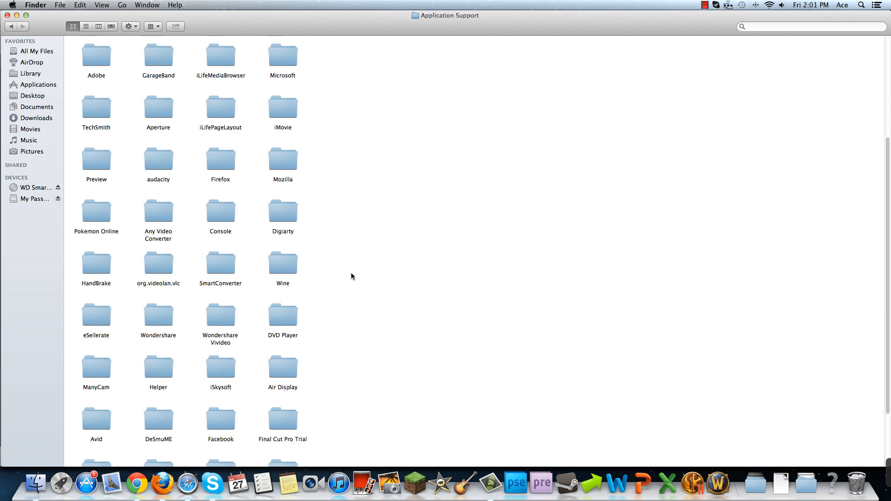
pyautogui.scroll(-3)
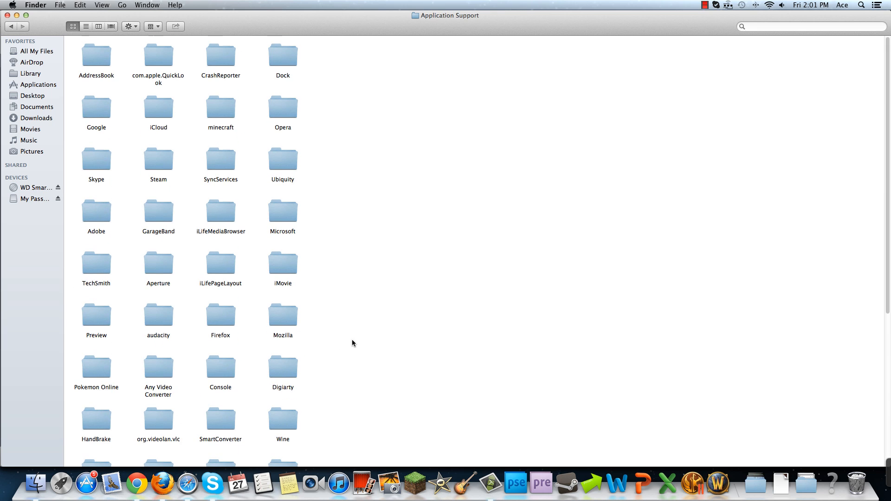
pyautogui.doubleClick(221, 107)
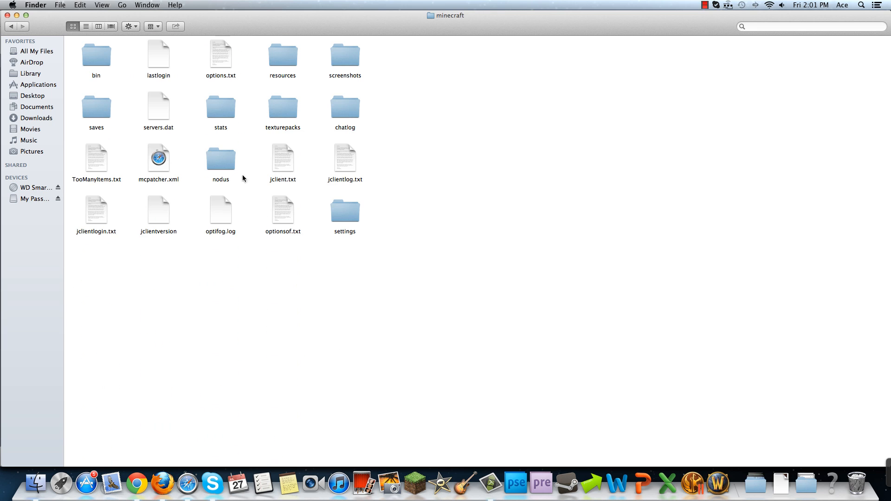
# In the bin folder, select the old minecraft.jar and begin renaming it to minecraft1.jar
pyautogui.doubleClick(98, 59)
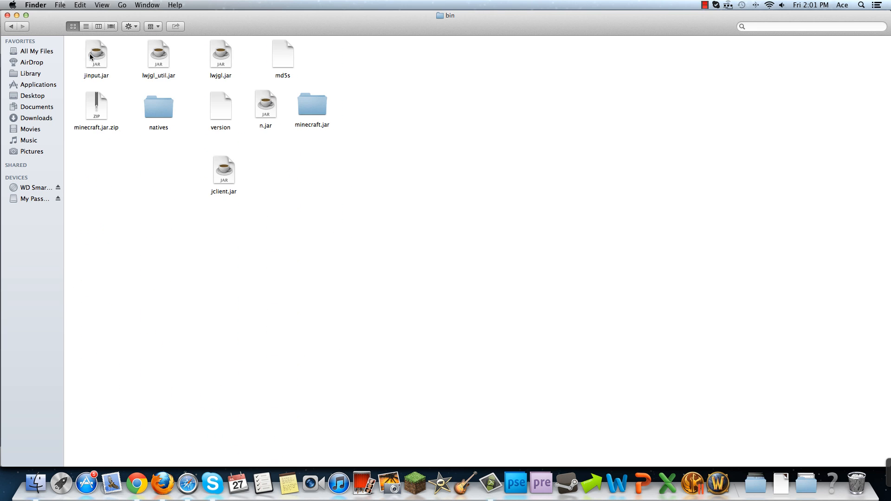
pyautogui.moveTo(324, 129)
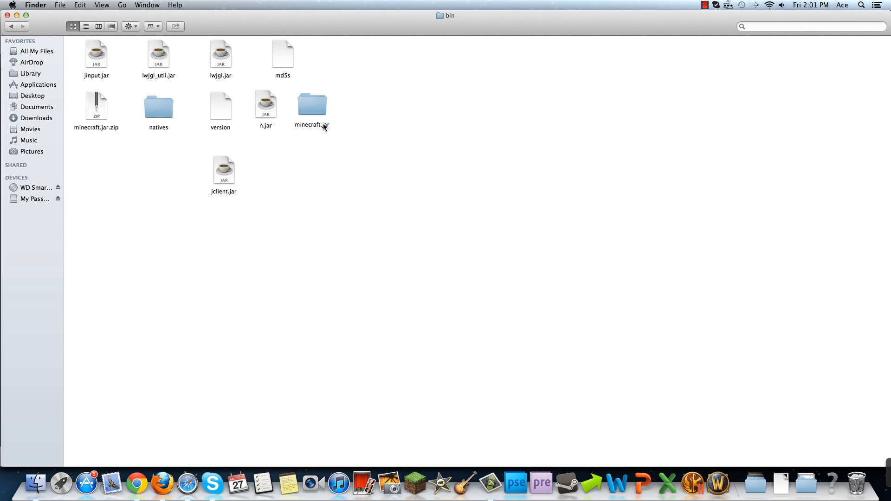
pyautogui.click(312, 106)
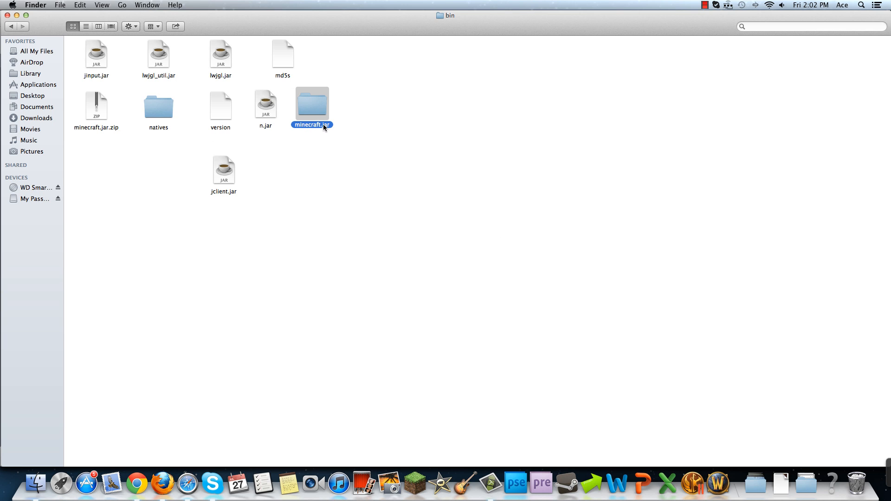
pyautogui.click(312, 124)
pyautogui.write('1')
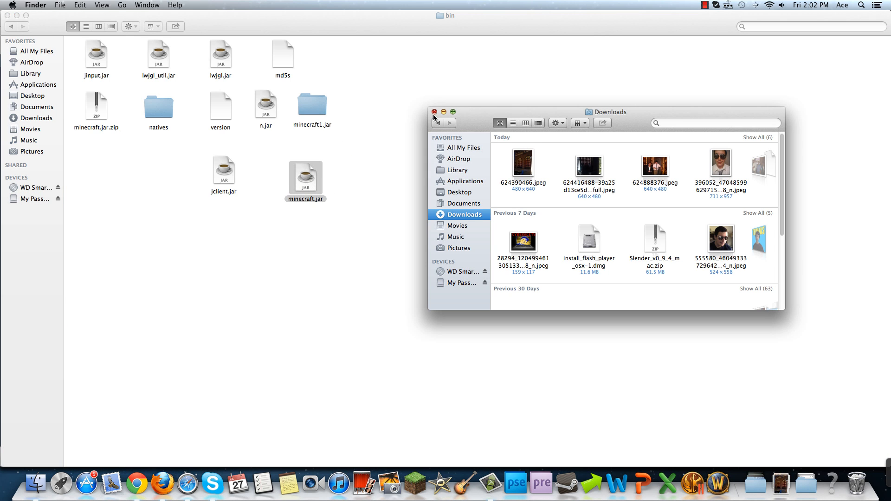
# Close the Downloads window and log in through the Minecraft launcher to reach Minecraft 1.3
pyautogui.click(434, 111)
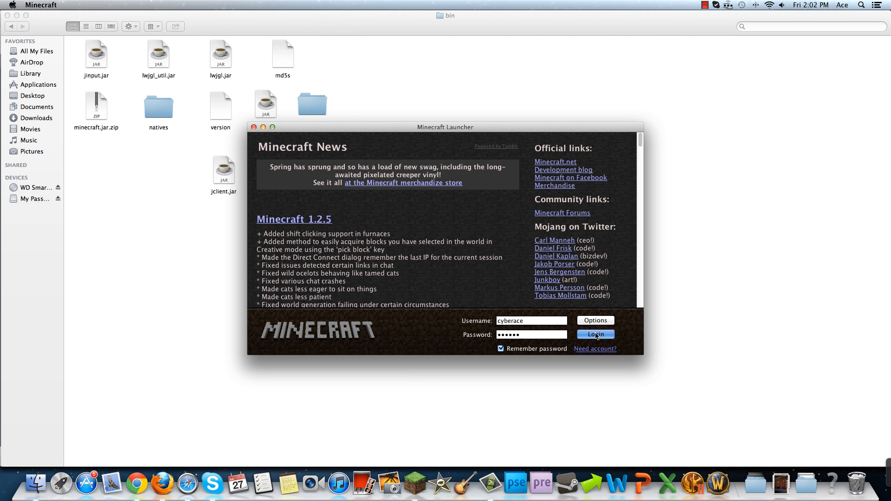
pyautogui.click(595, 334)
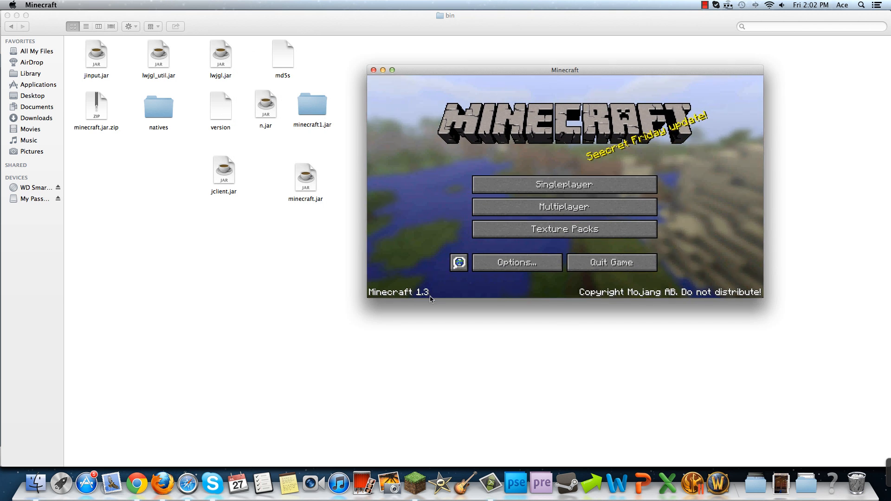
pyautogui.moveTo(380, 180)
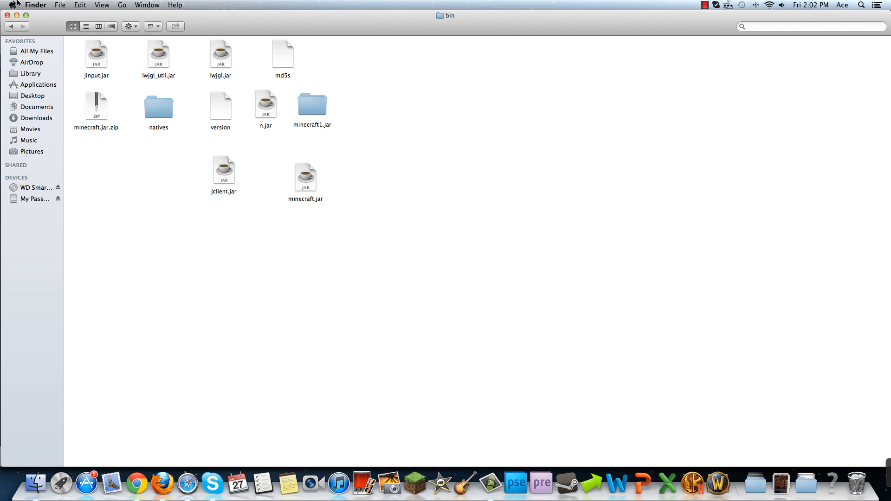
pyautogui.moveTo(491, 484)
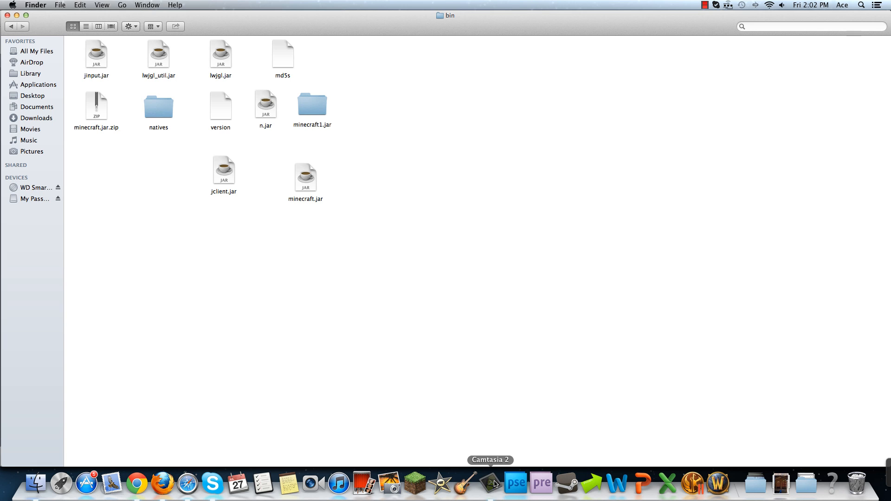
pyautogui.click(490, 485)
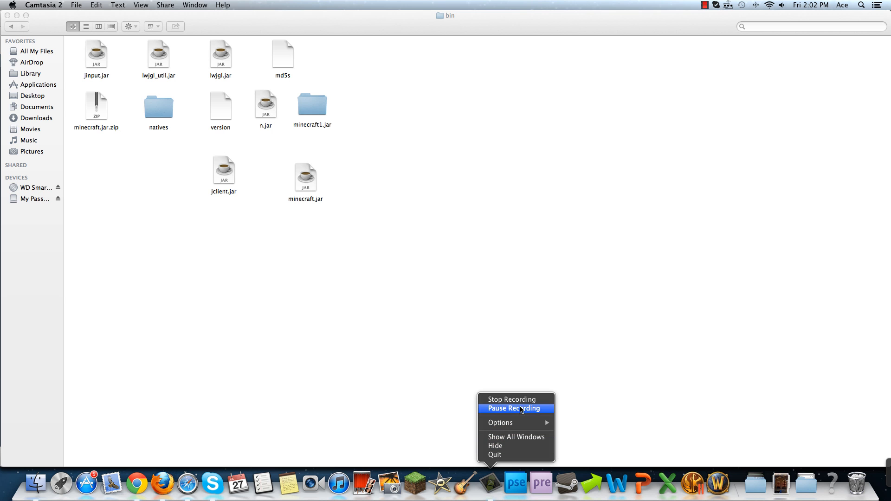